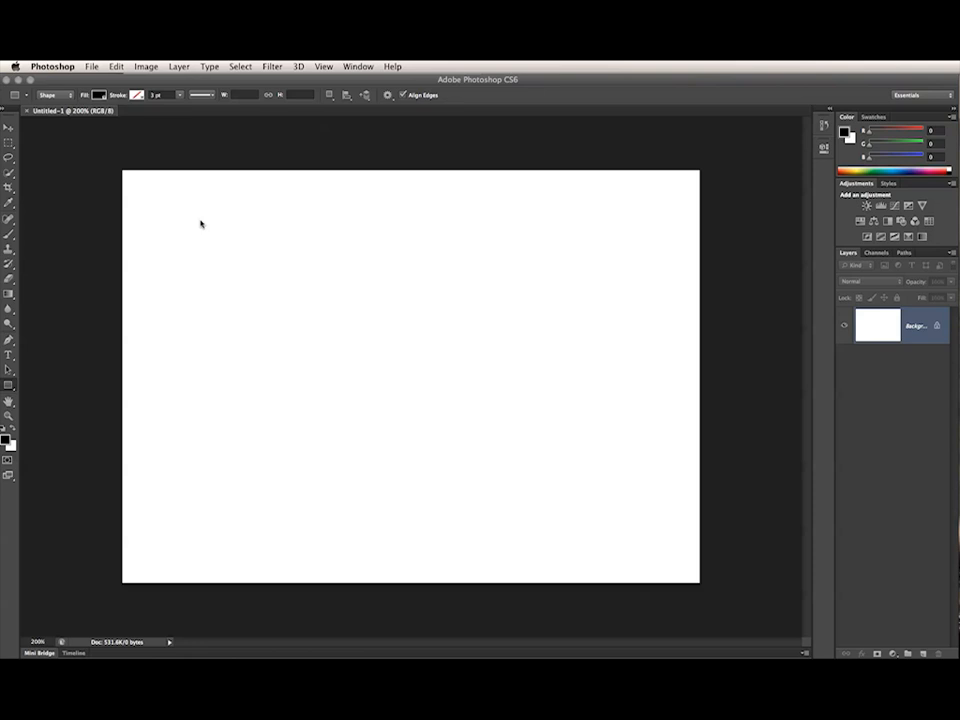
mouse_move(326, 100)
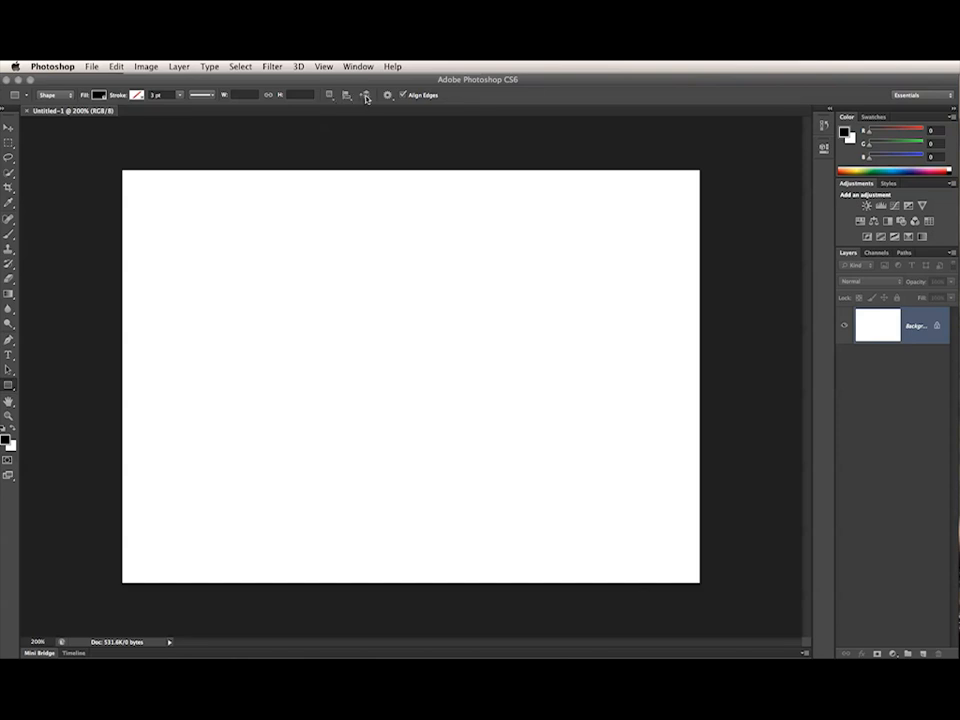
mouse_move(368, 120)
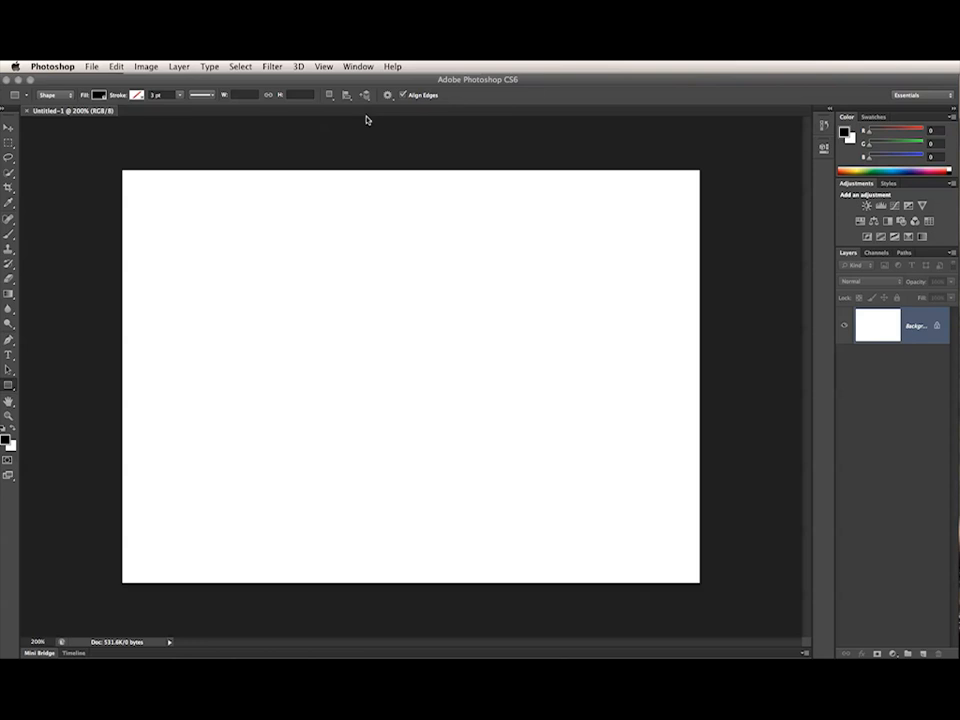
Switch to the document with the Rectangle 1 shape layer and inspect its path.
drag(292, 272, 532, 456)
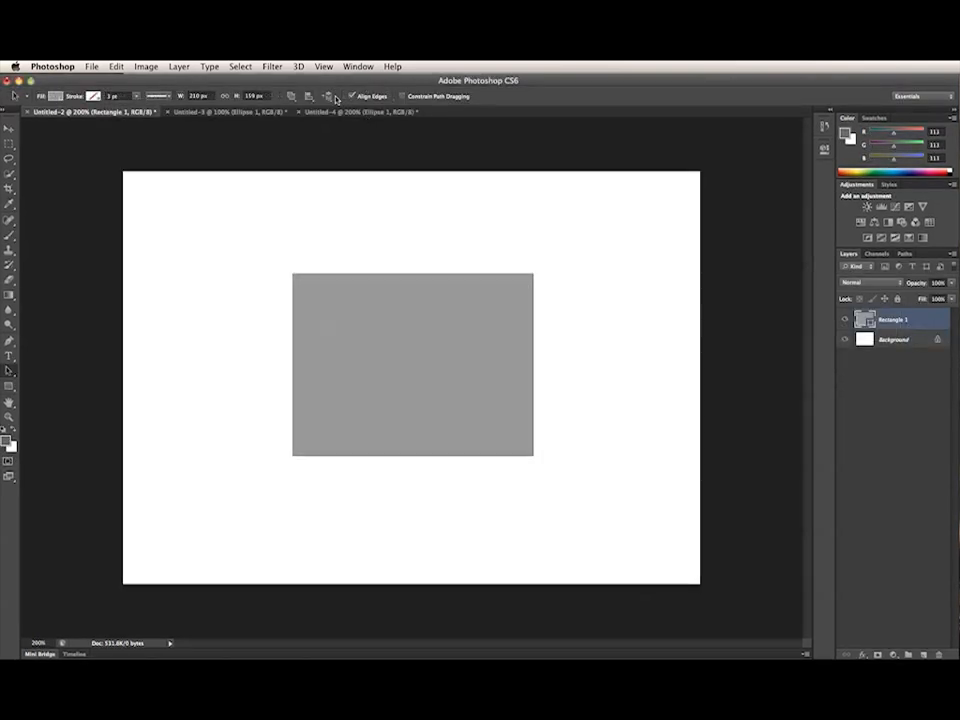
click(302, 96)
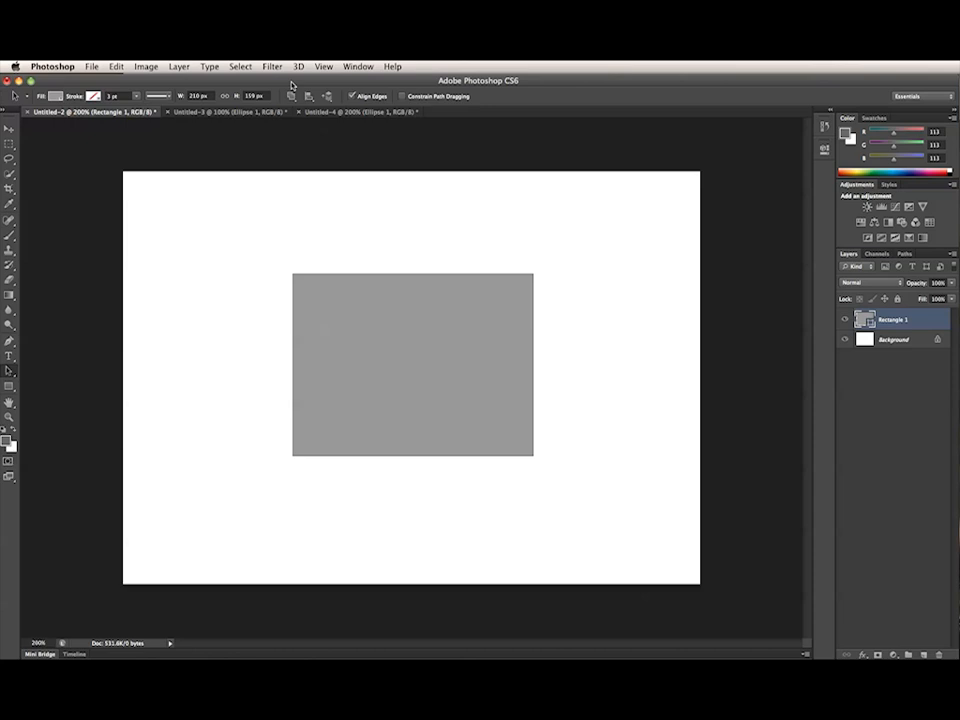
mouse_move(336, 300)
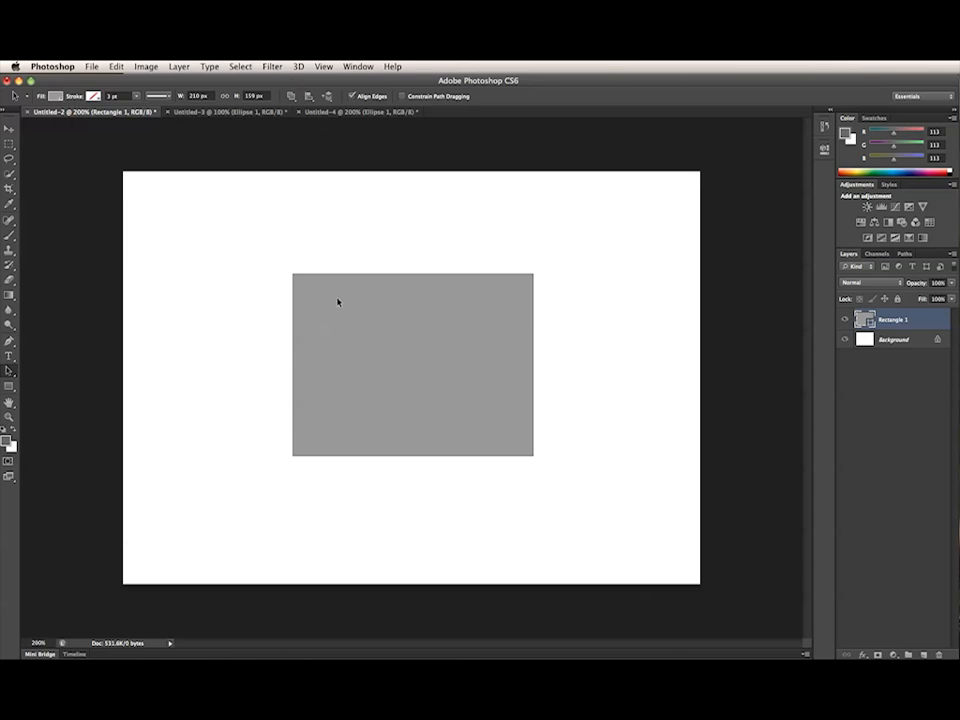
mouse_move(356, 316)
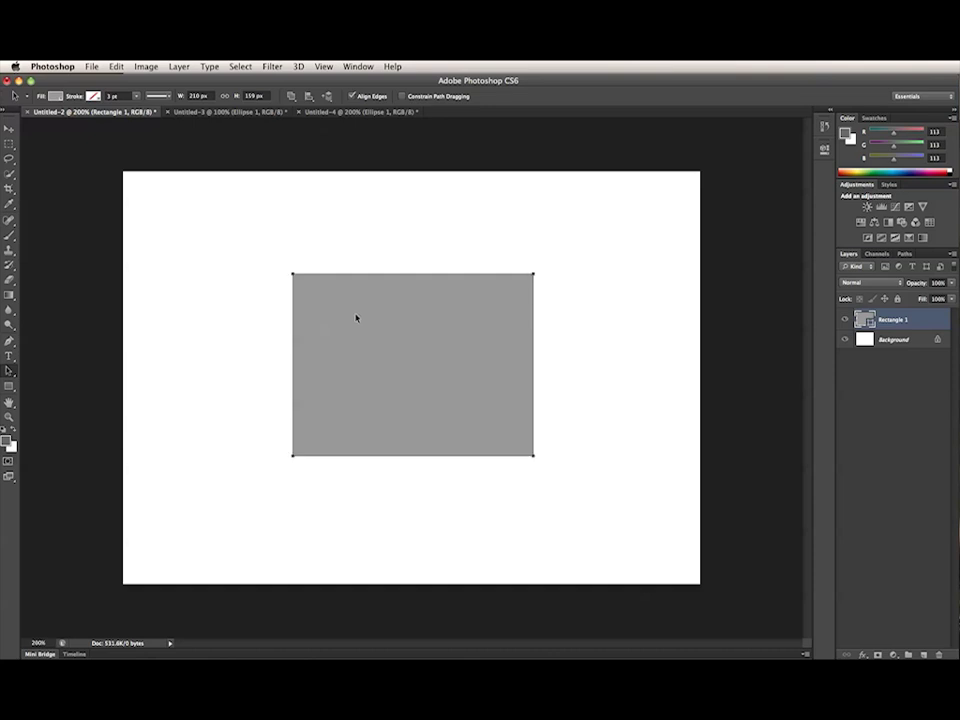
mouse_move(228, 294)
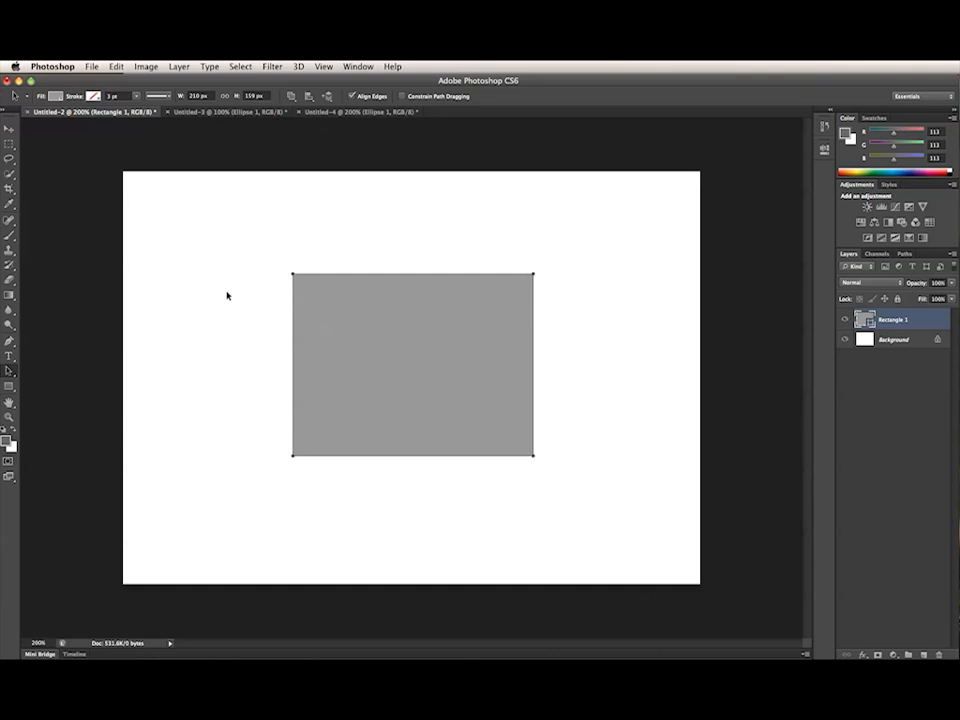
mouse_move(250, 298)
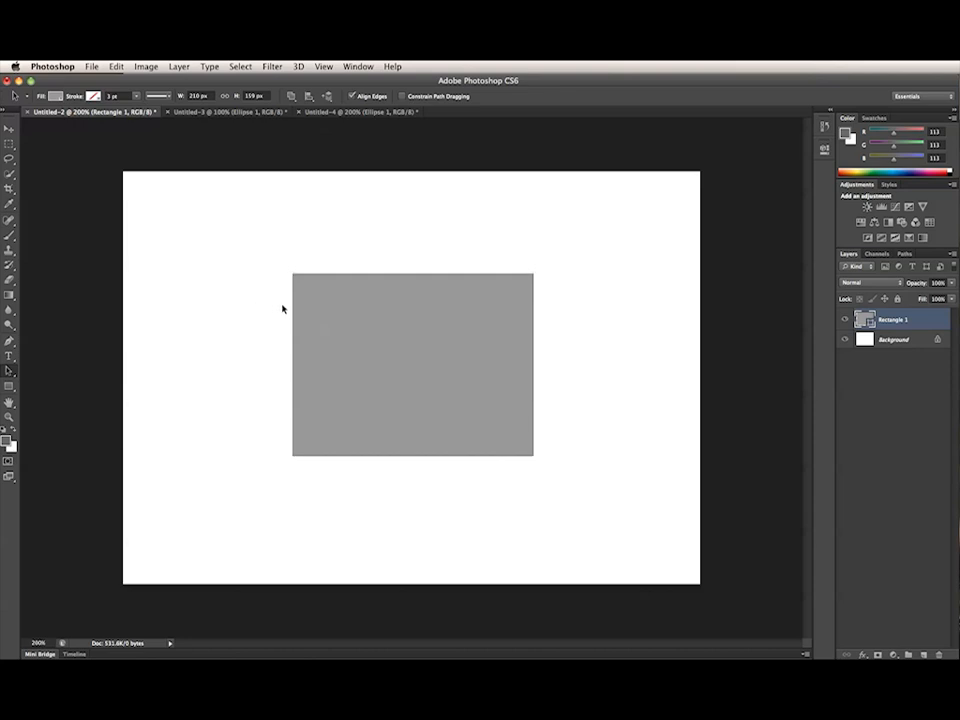
mouse_move(284, 308)
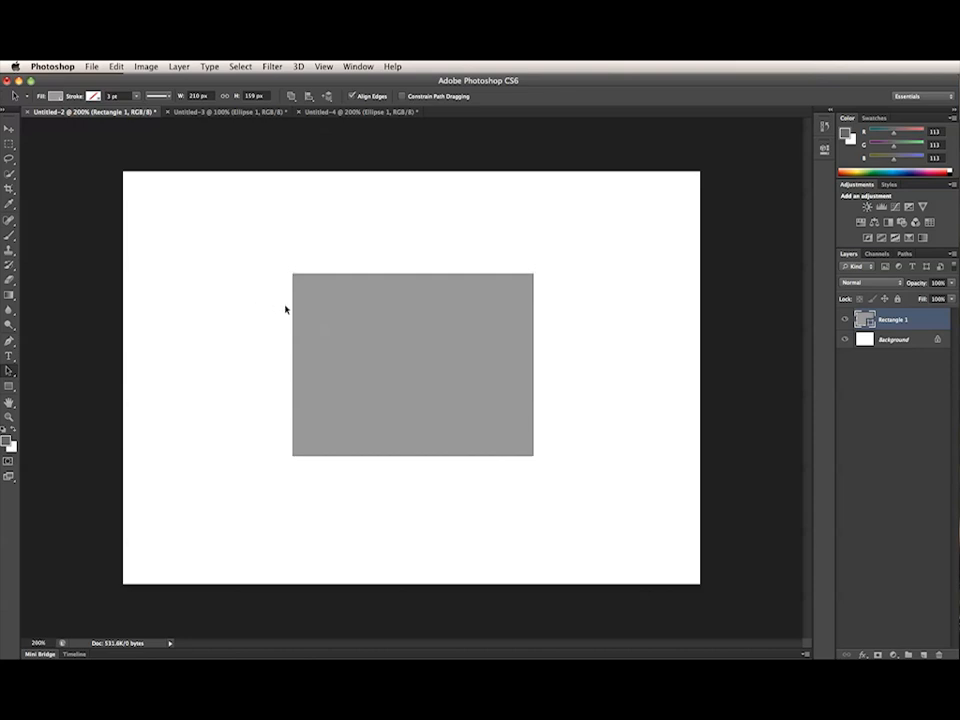
mouse_move(84, 392)
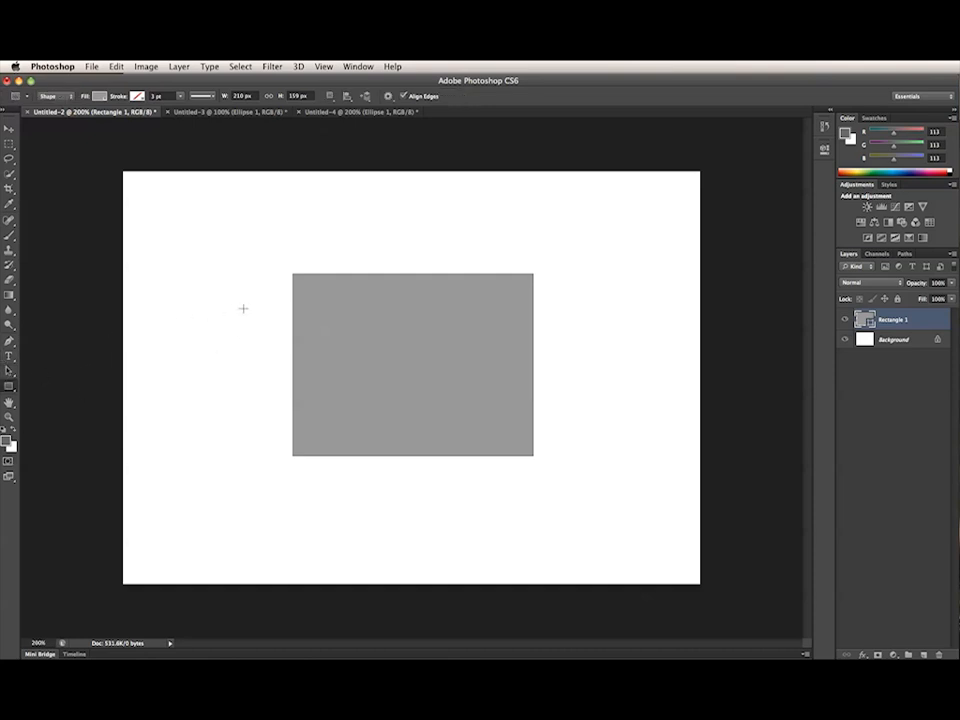
mouse_move(300, 156)
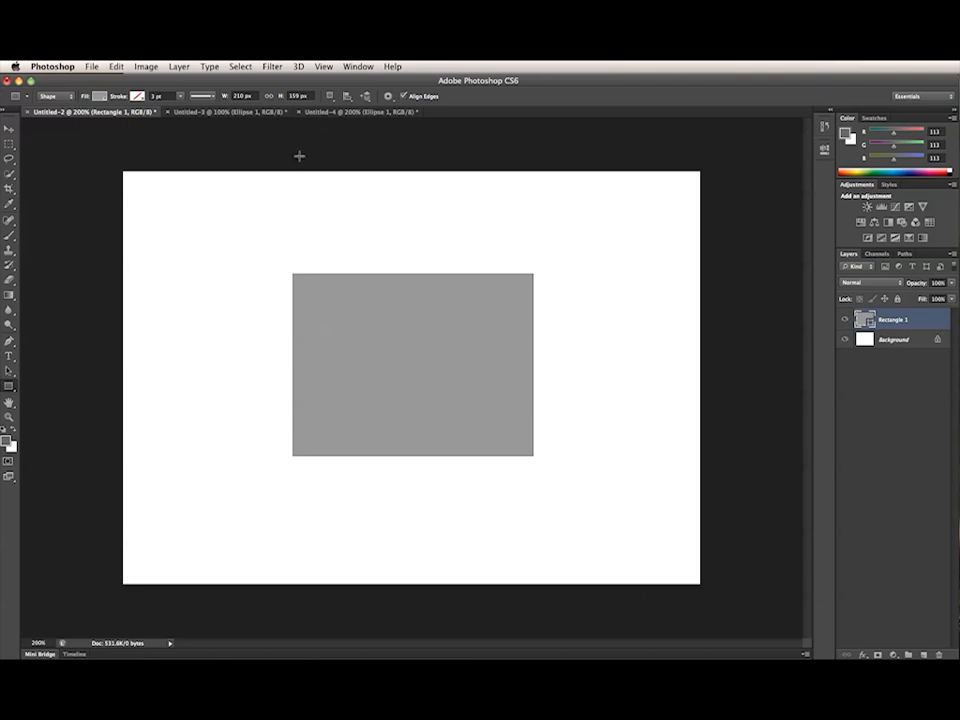
click(346, 96)
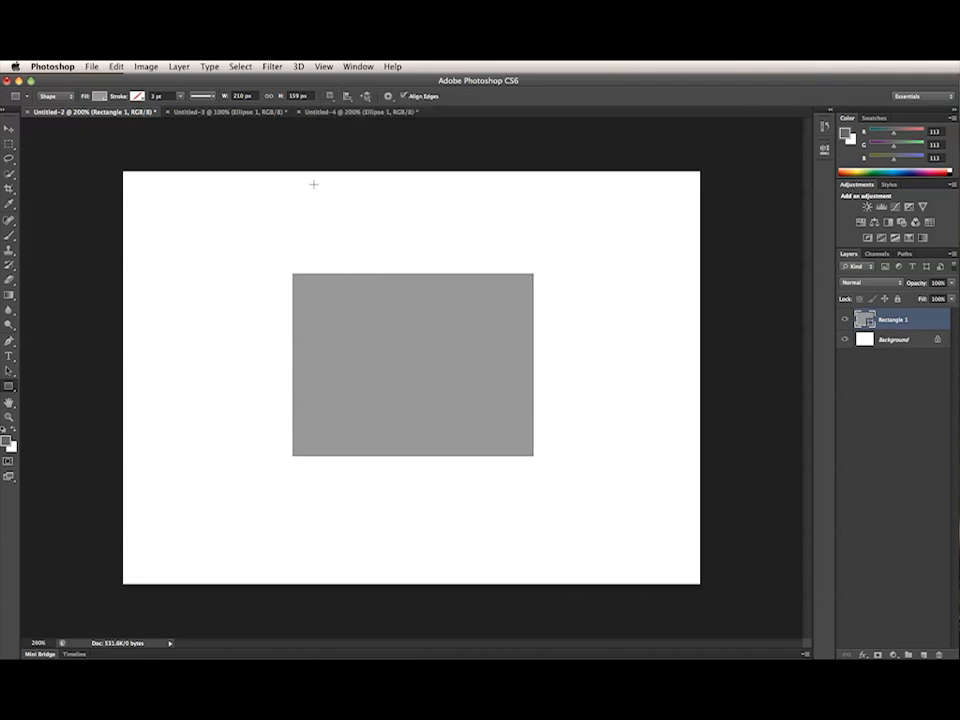
mouse_move(268, 288)
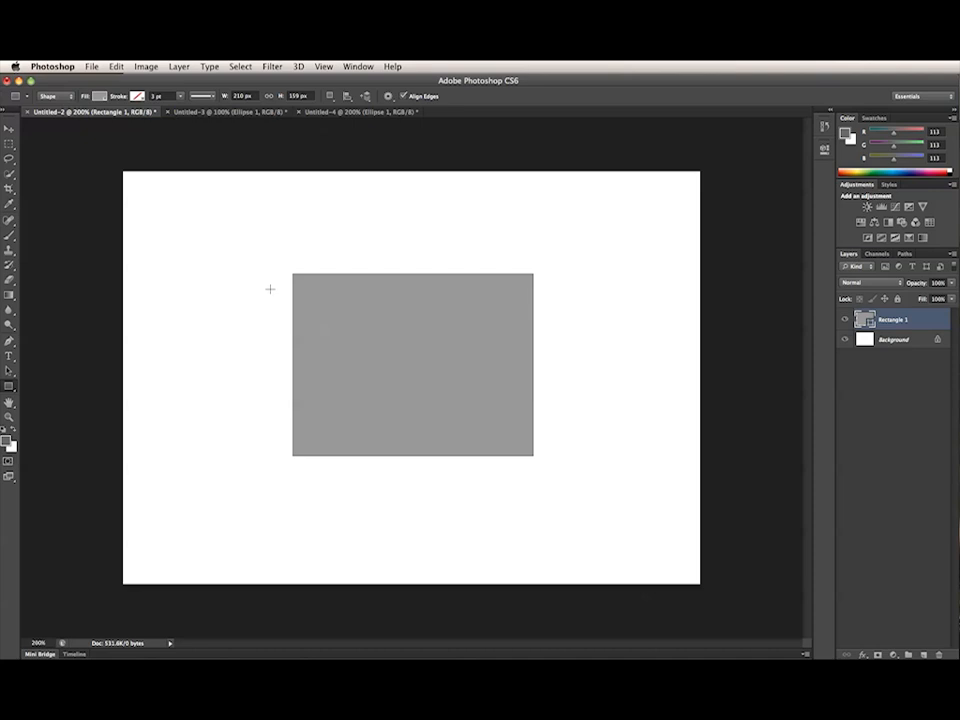
mouse_move(232, 350)
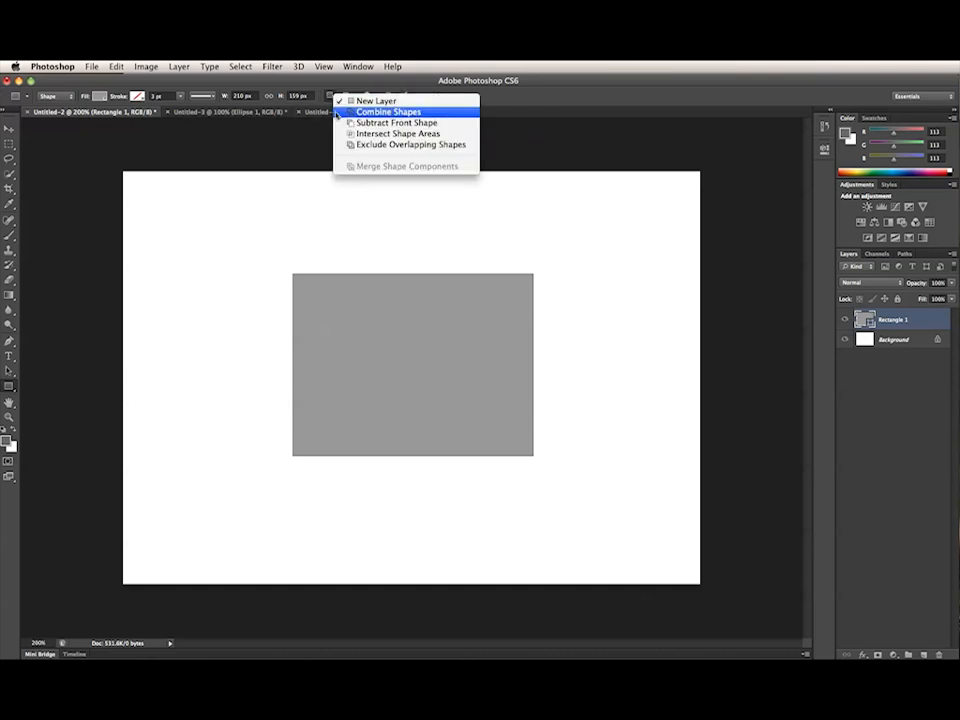
mouse_move(396, 132)
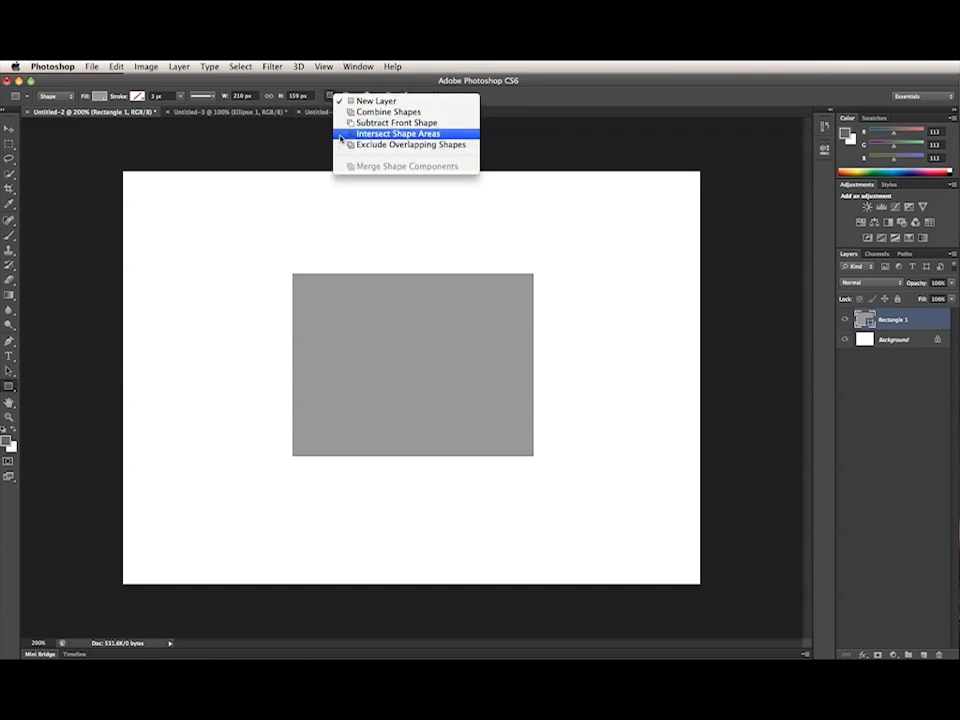
mouse_move(388, 112)
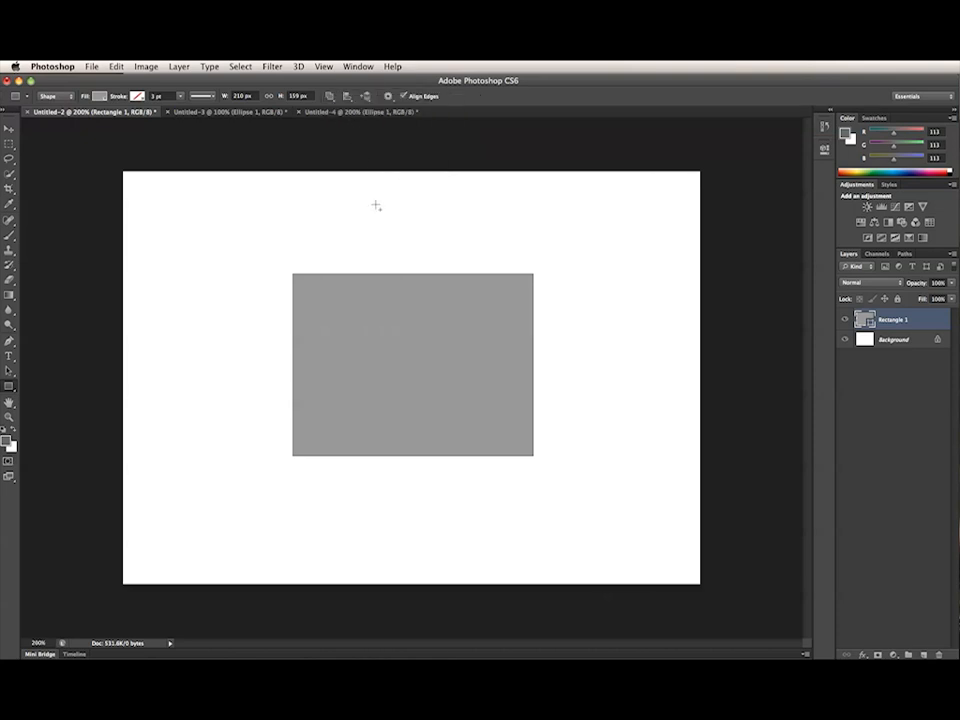
Draw a wide horizontal gray bar across the rectangle's middle in Combine mode.
drag(216, 322, 244, 338)
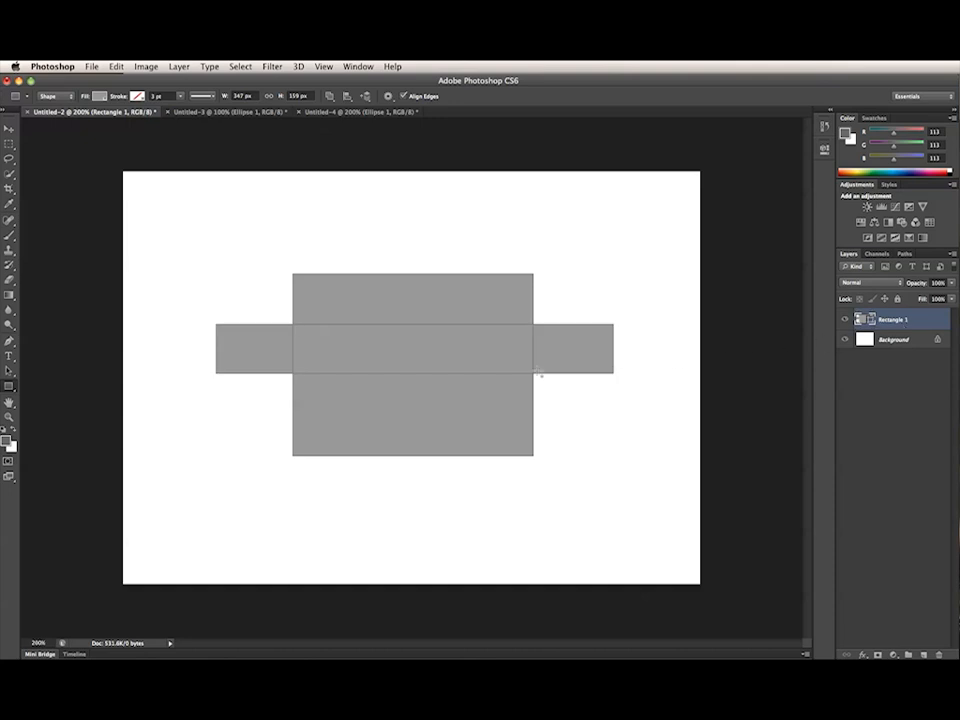
click(344, 96)
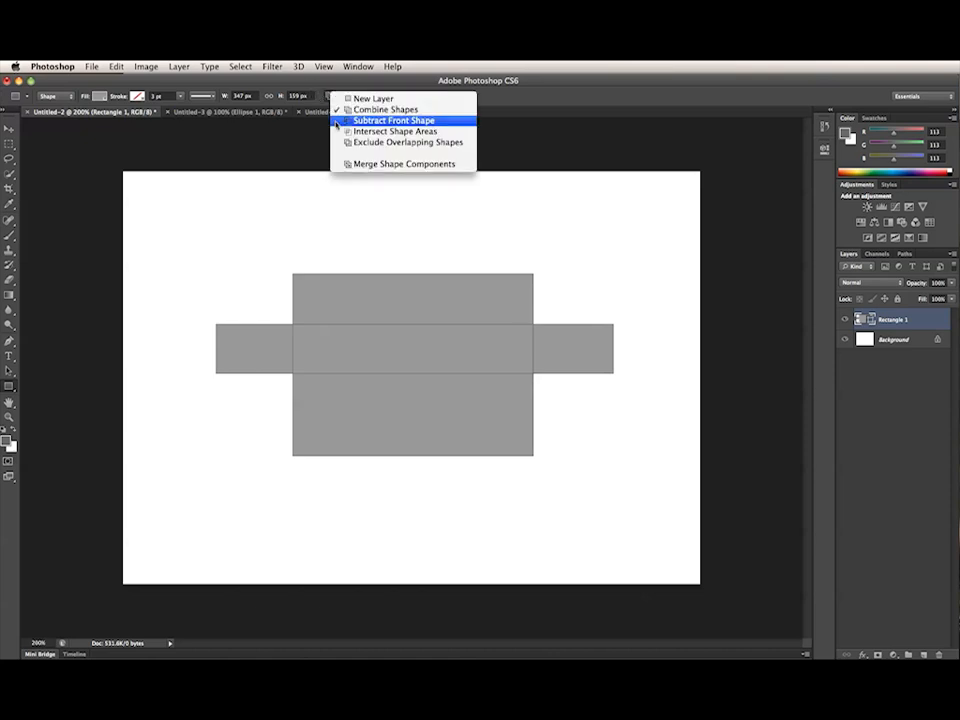
click(396, 120)
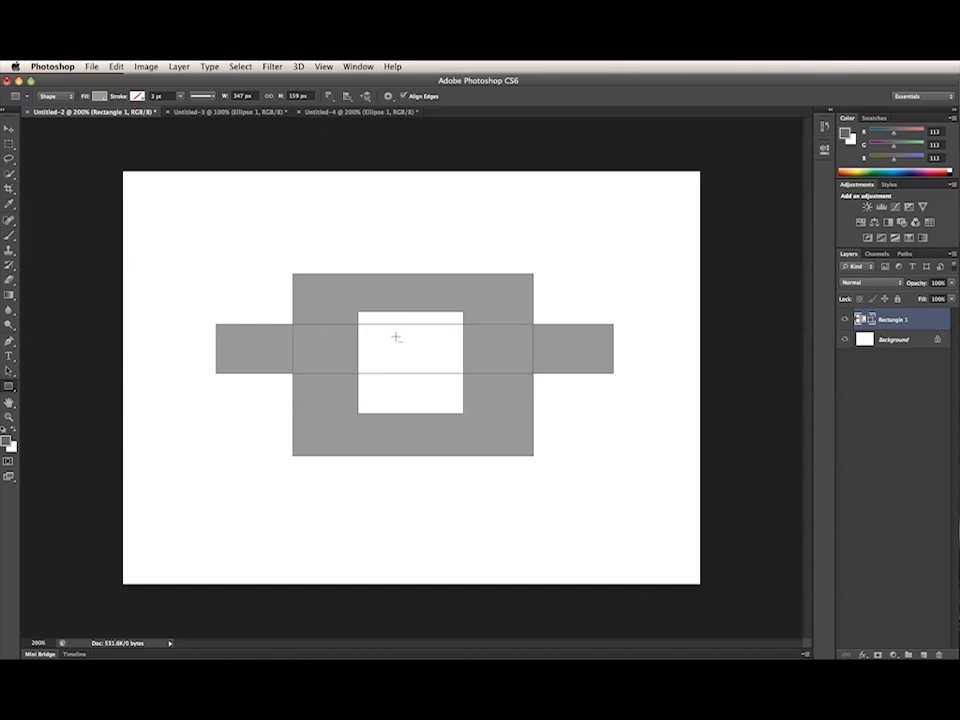
mouse_move(226, 256)
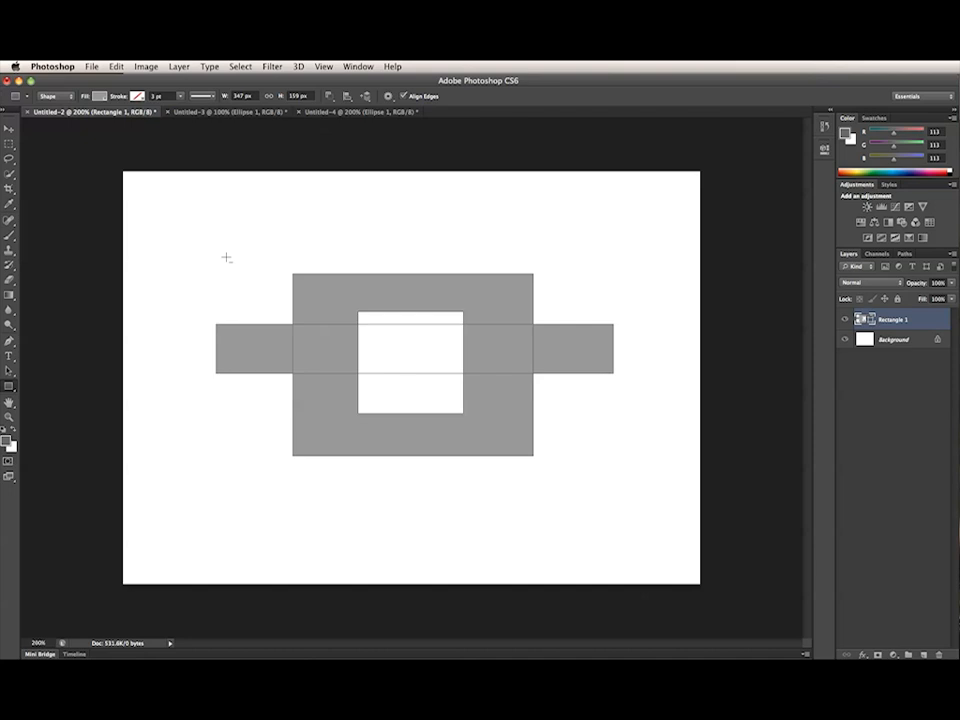
mouse_move(176, 260)
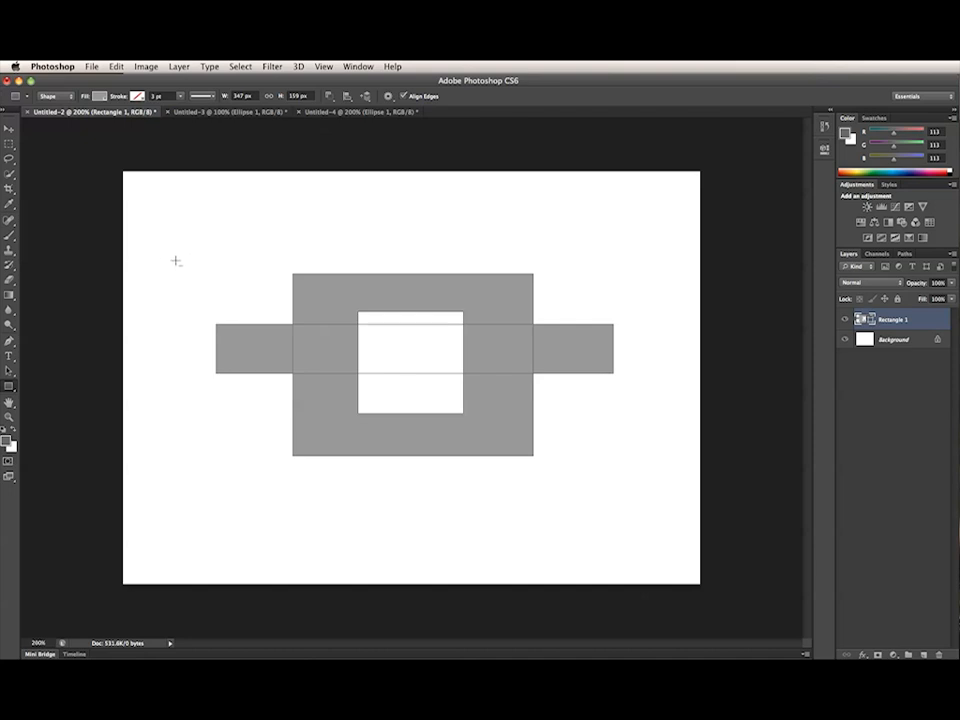
mouse_move(188, 266)
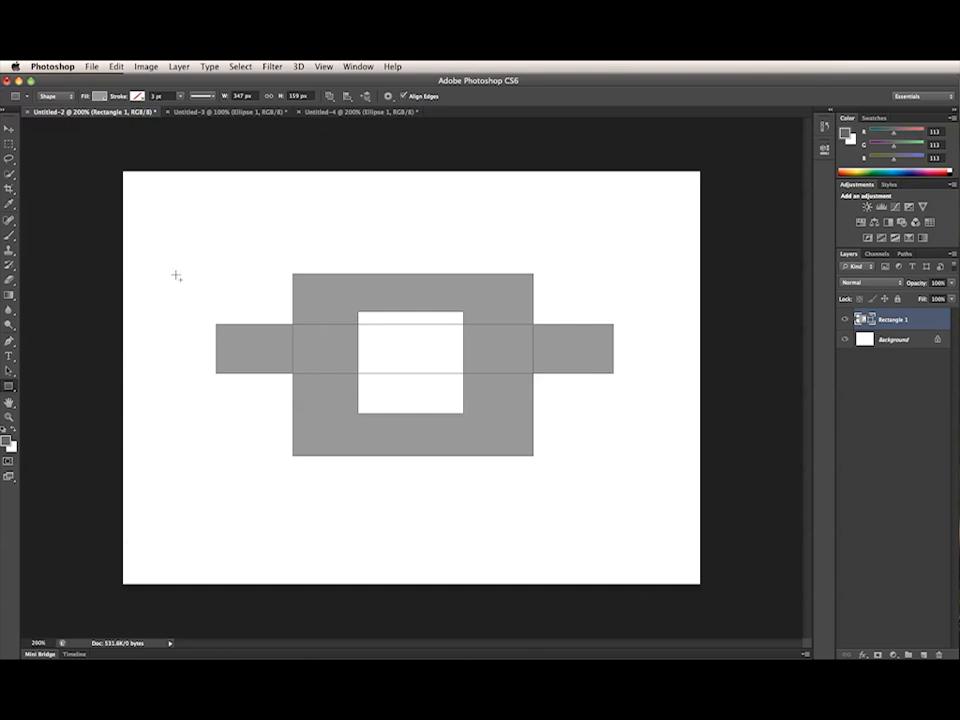
mouse_move(200, 280)
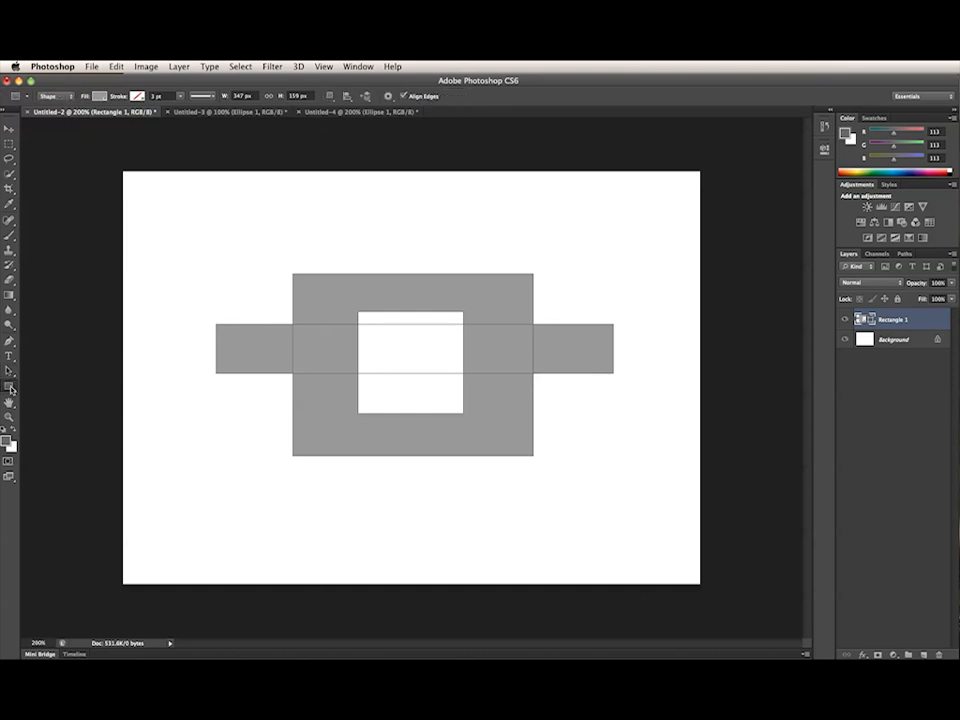
mouse_move(388, 224)
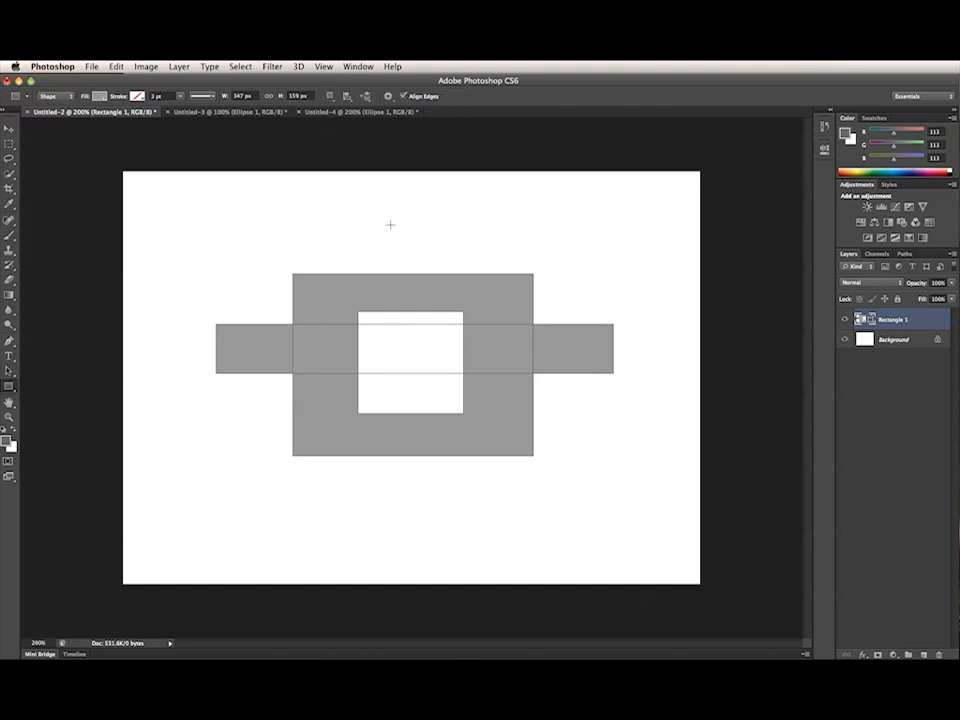
Draw a tall vertical rectangle through the shape's centre, extending above and below it.
drag(390, 224, 440, 512)
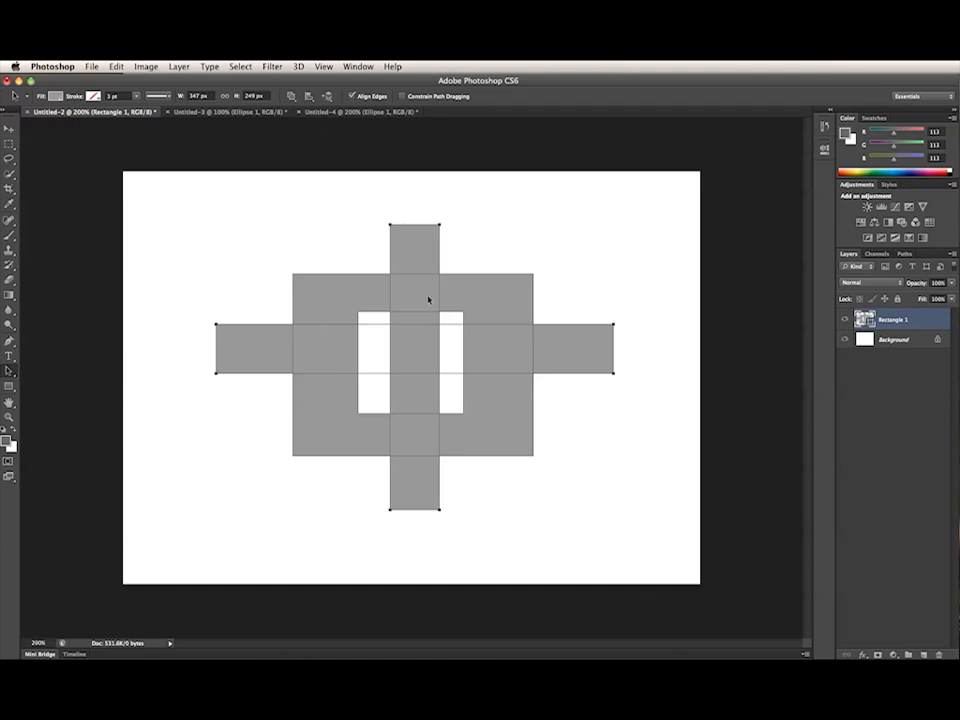
mouse_move(440, 324)
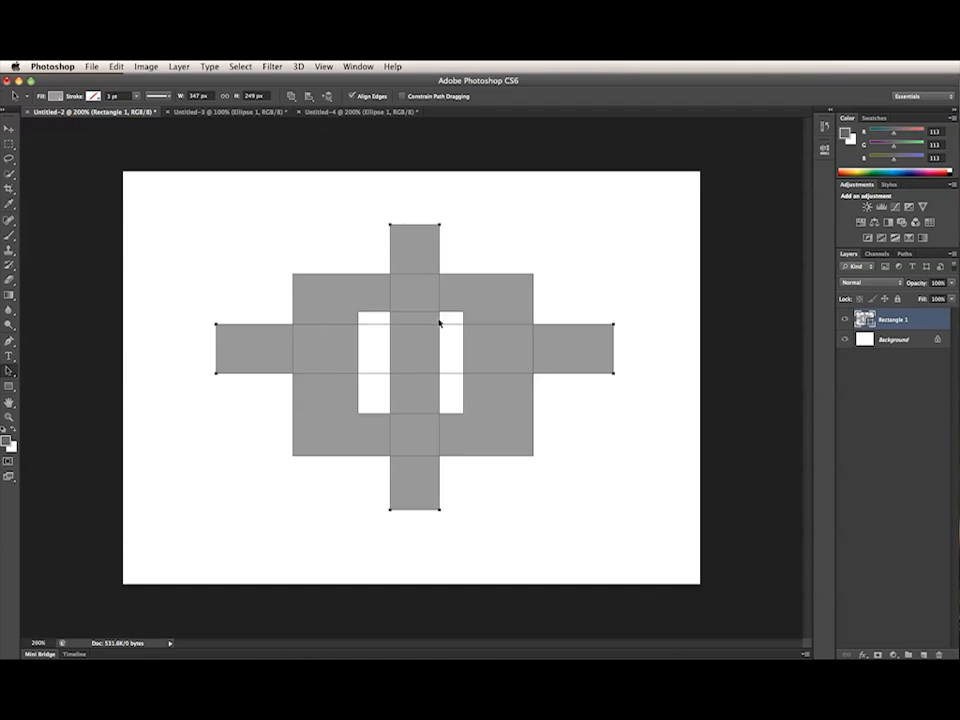
mouse_move(424, 312)
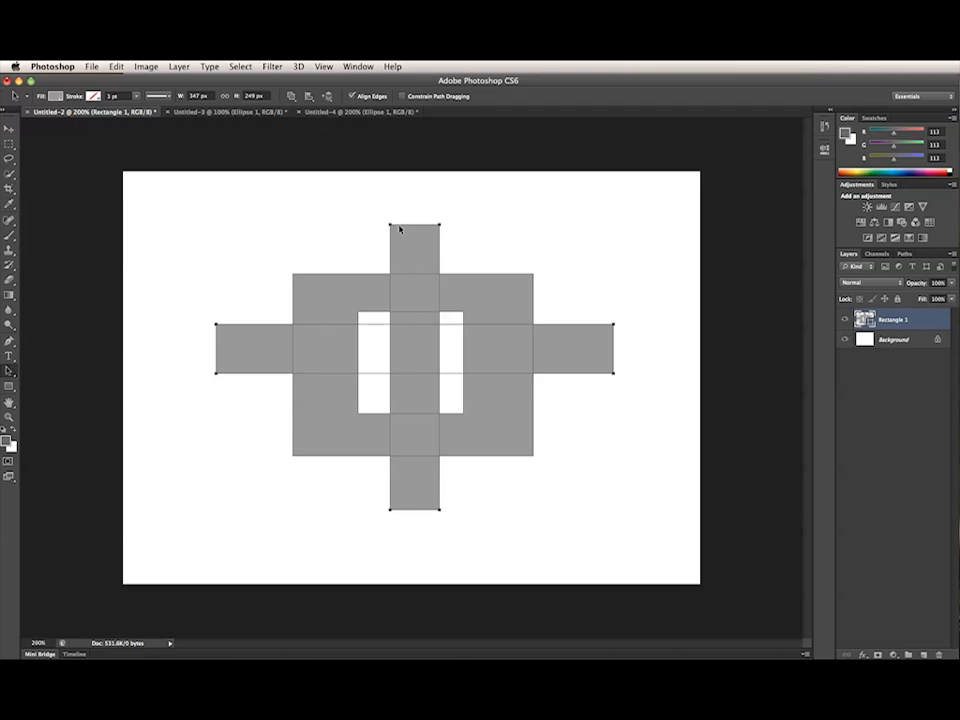
Set the bar paths to Subtract Front Shape, leaving four gray corner blocks.
click(308, 96)
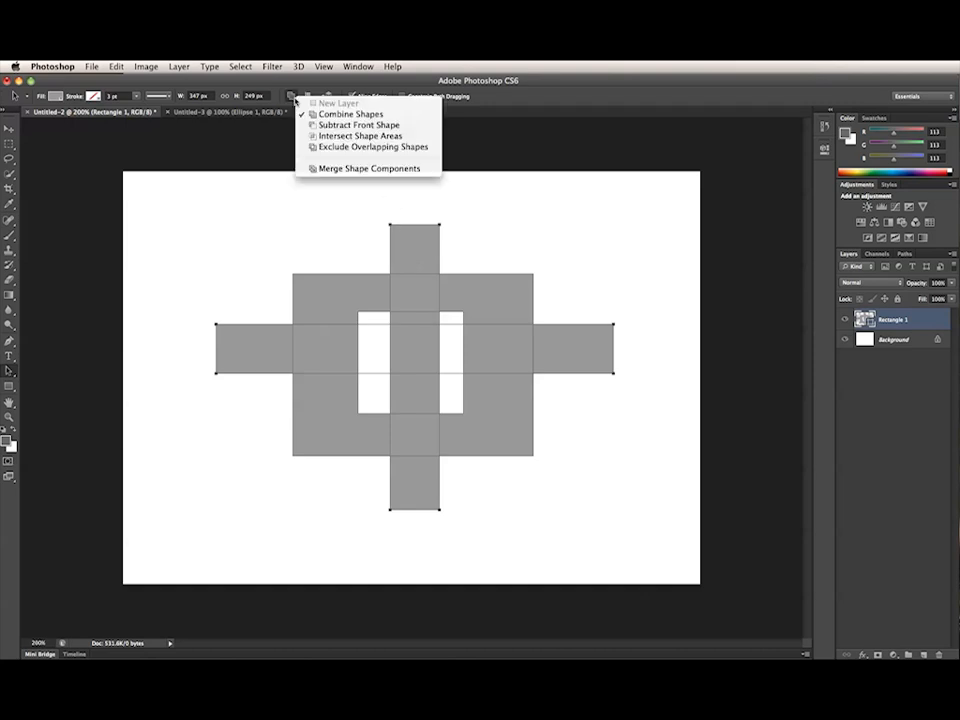
click(352, 124)
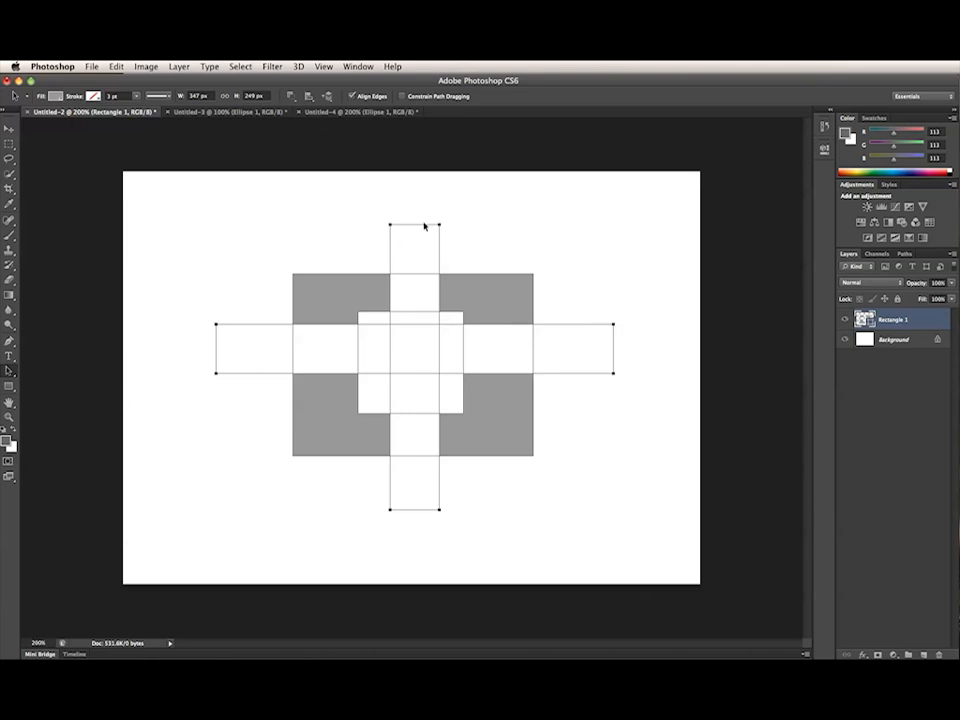
mouse_move(228, 204)
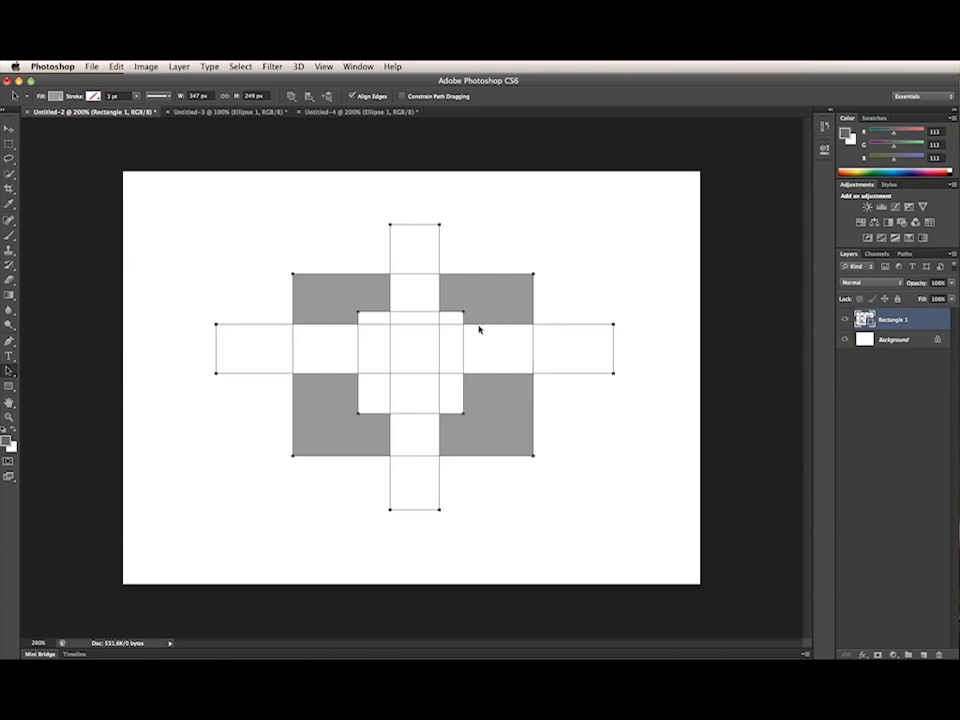
mouse_move(268, 256)
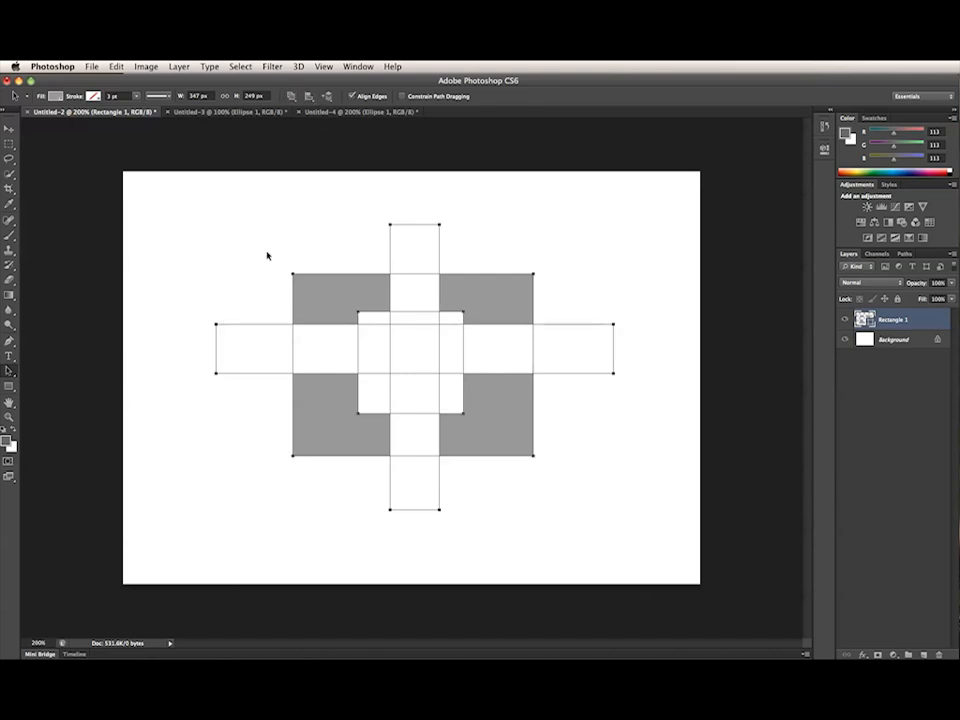
mouse_move(488, 262)
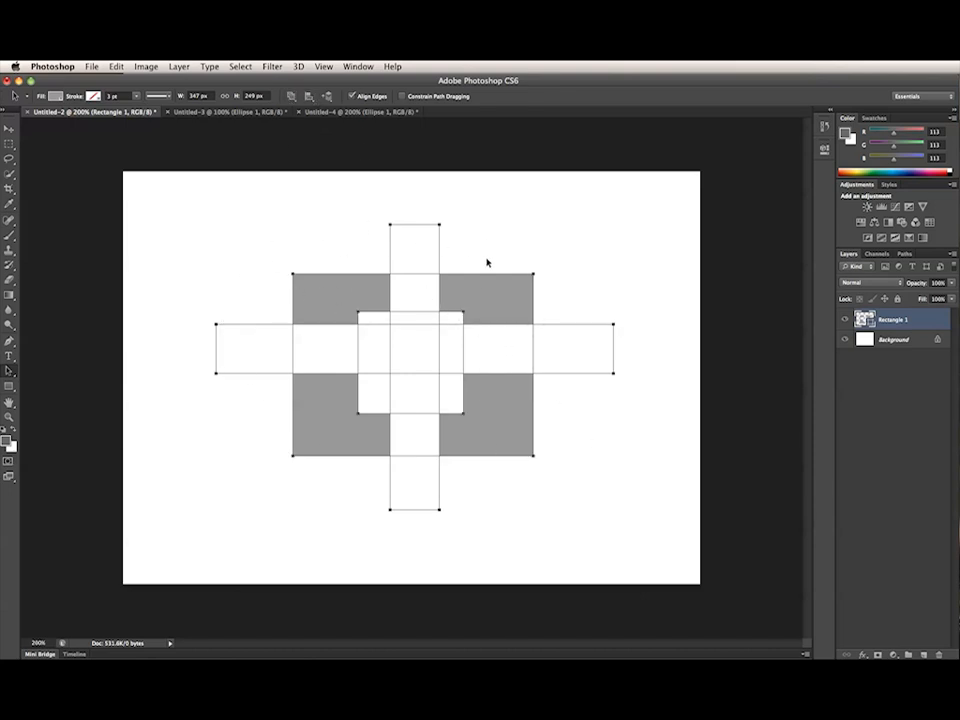
mouse_move(204, 380)
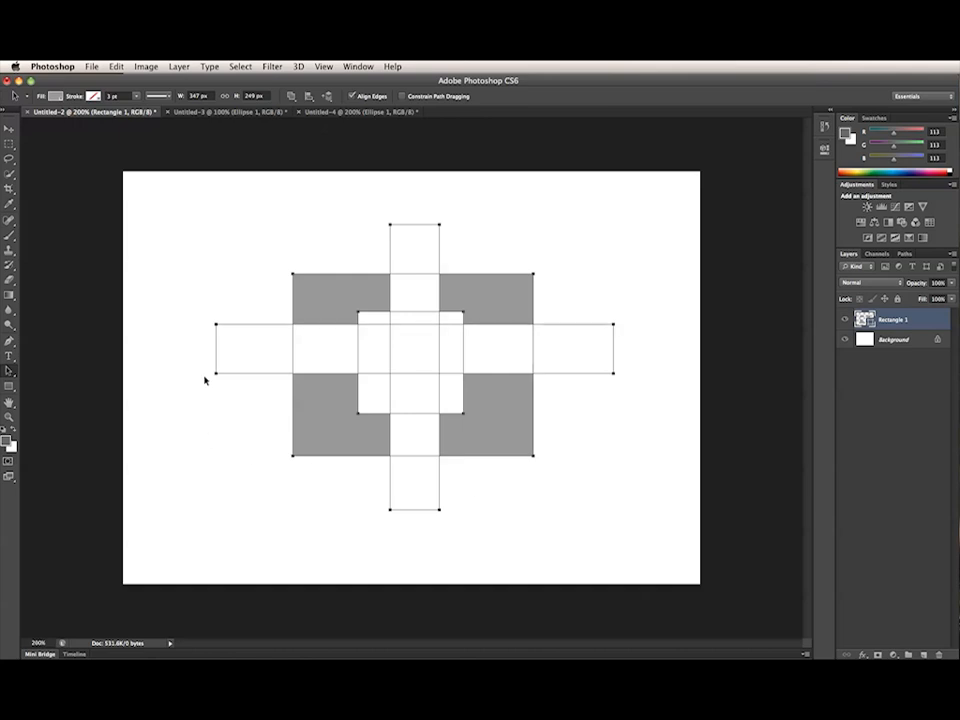
mouse_move(492, 312)
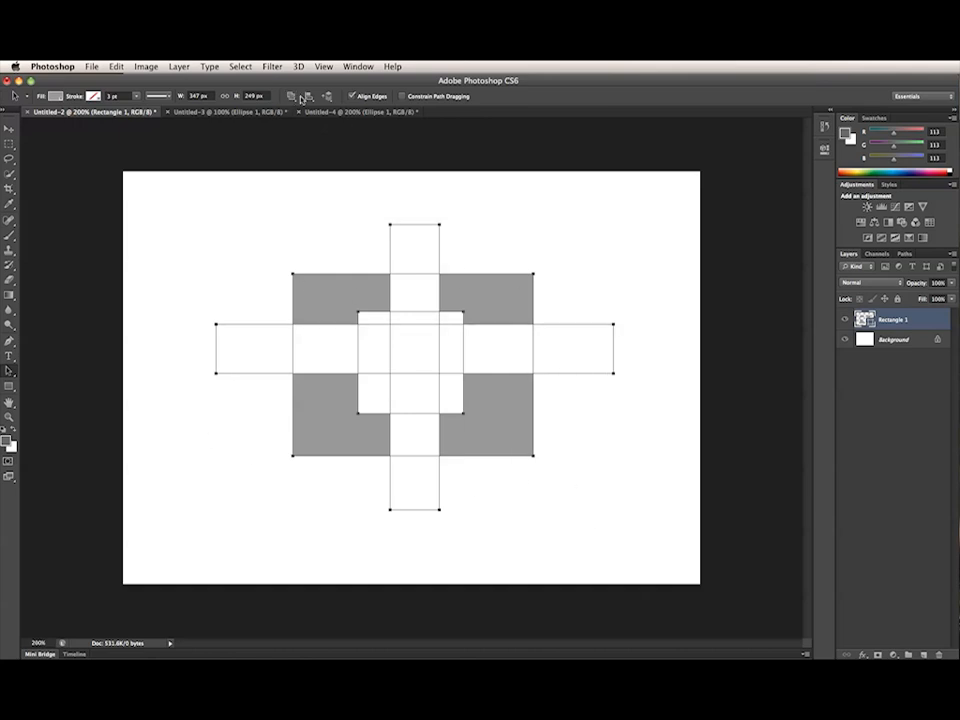
Apply Merge Shape Components so the subpaths become one path of four notched corners.
click(304, 96)
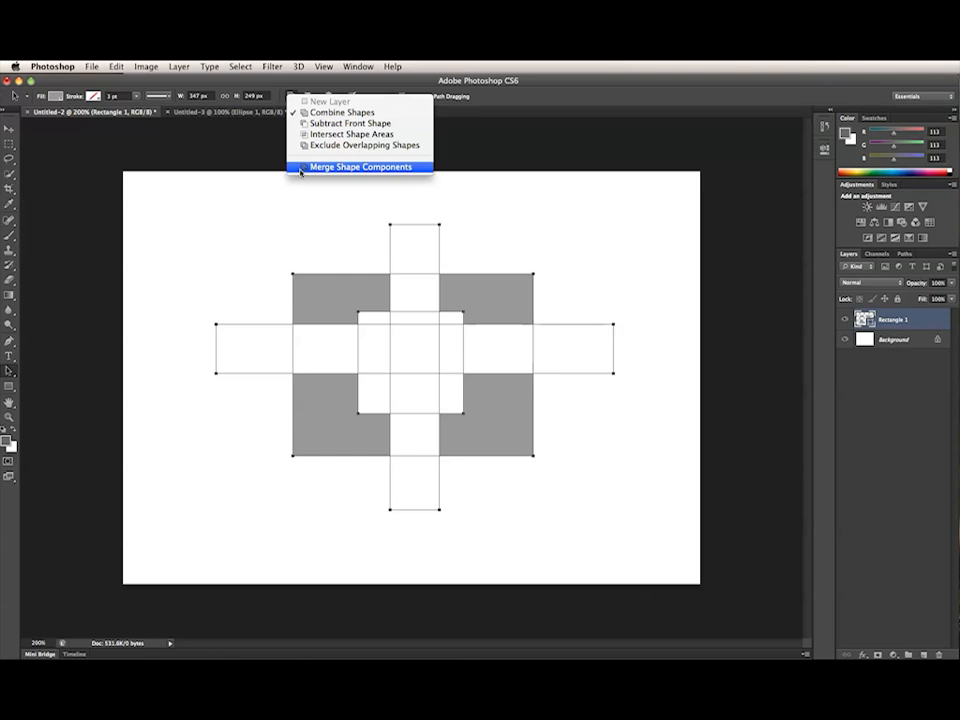
click(360, 166)
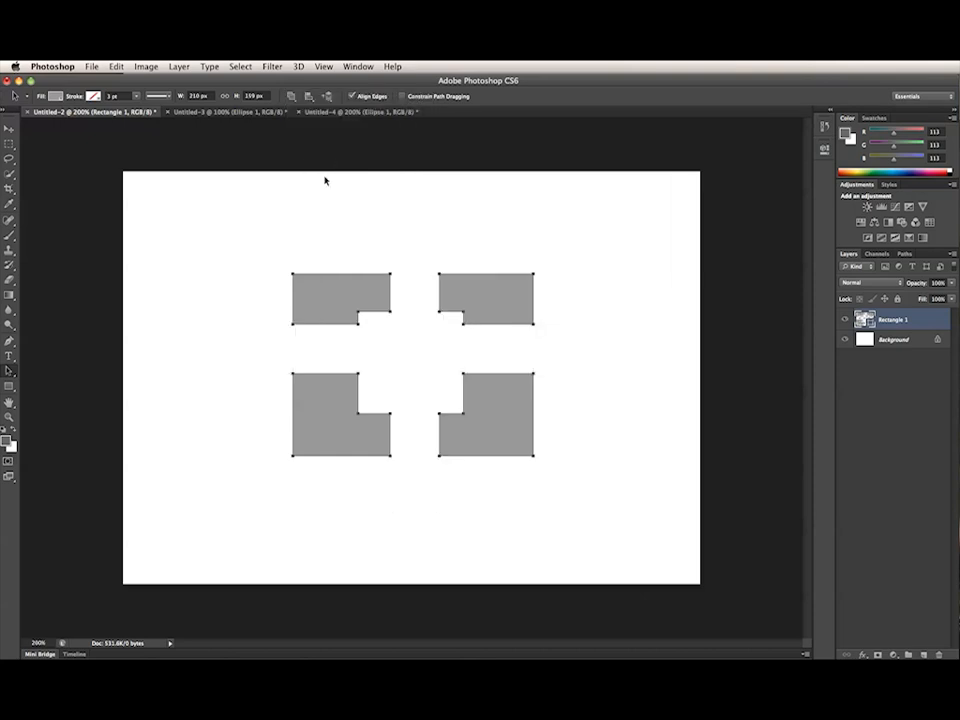
mouse_move(340, 332)
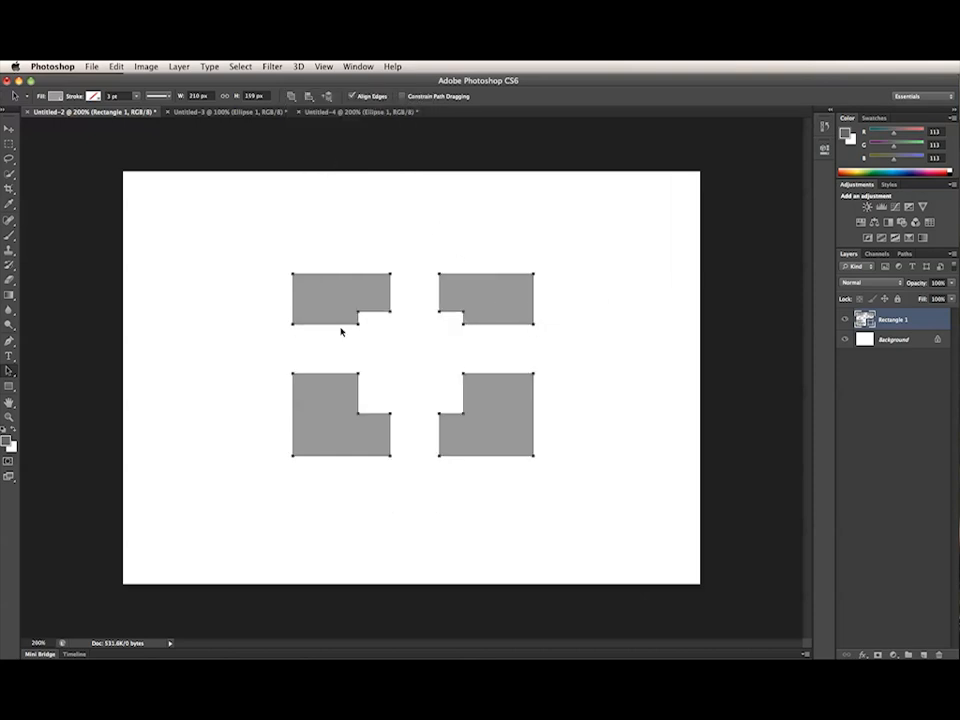